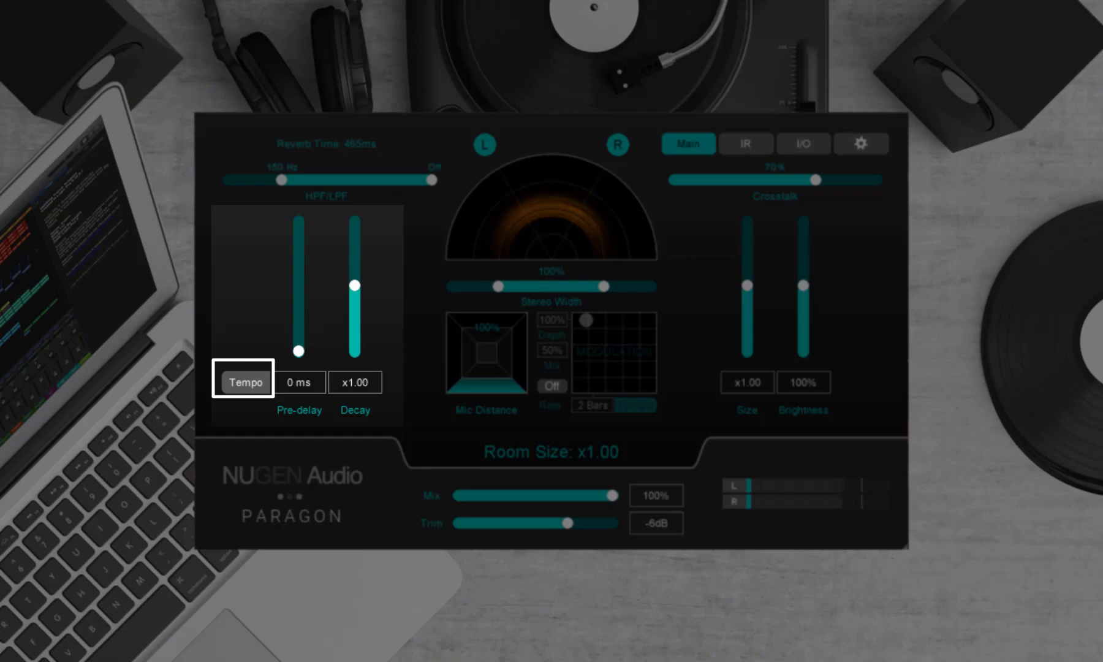
Enable tempo-synced pre-delay and choose the 1/8 note division
left_click(244, 382)
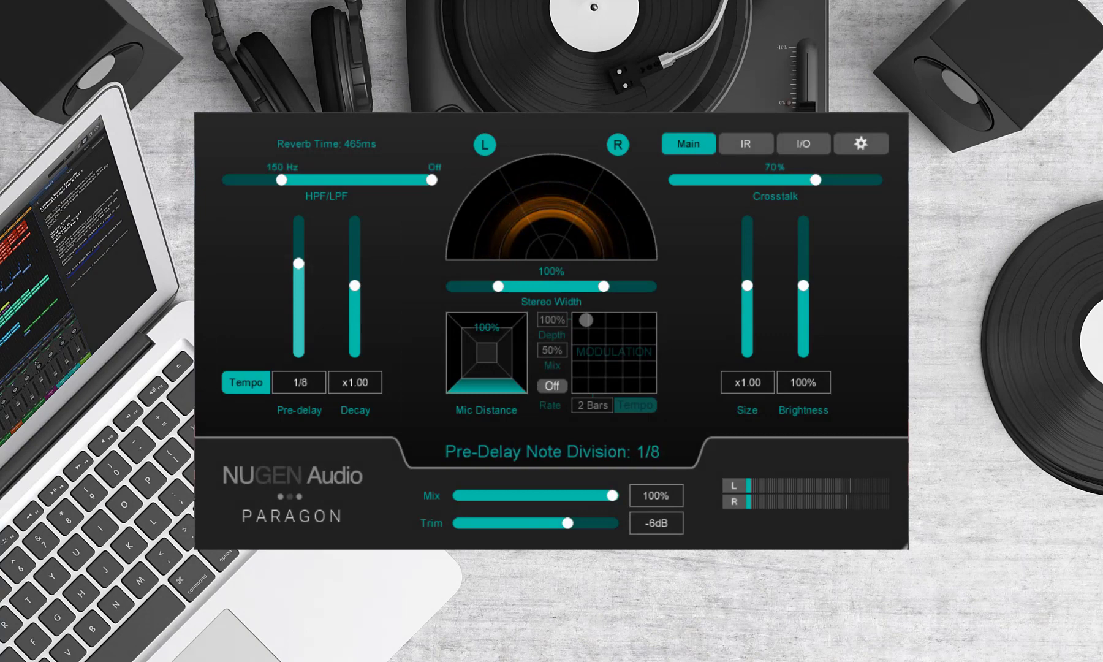
left_click(245, 382)
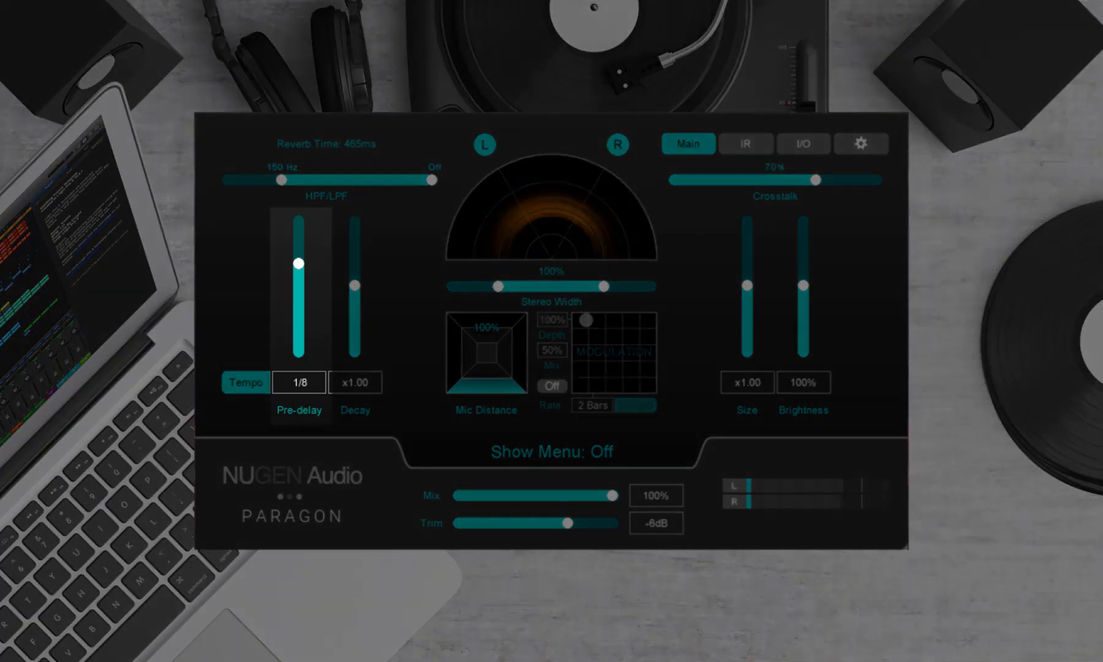
Drag the Stereo Width handles inward to 91%
left_click(245, 382)
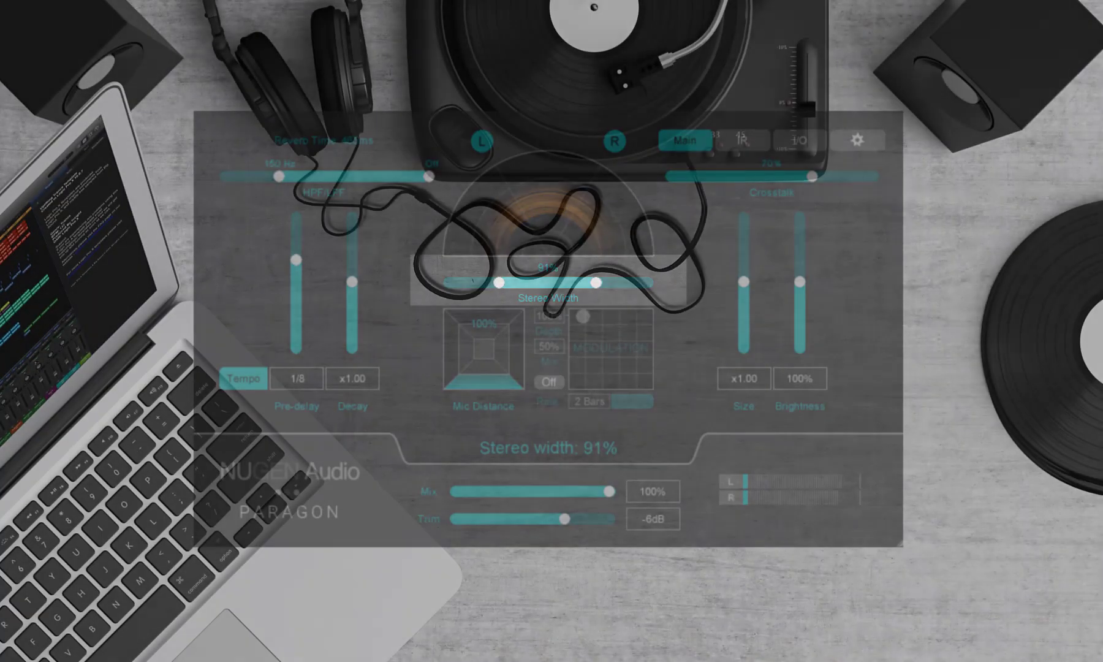
Show the IR view and open the Reverb Model preset browser
left_click(747, 139)
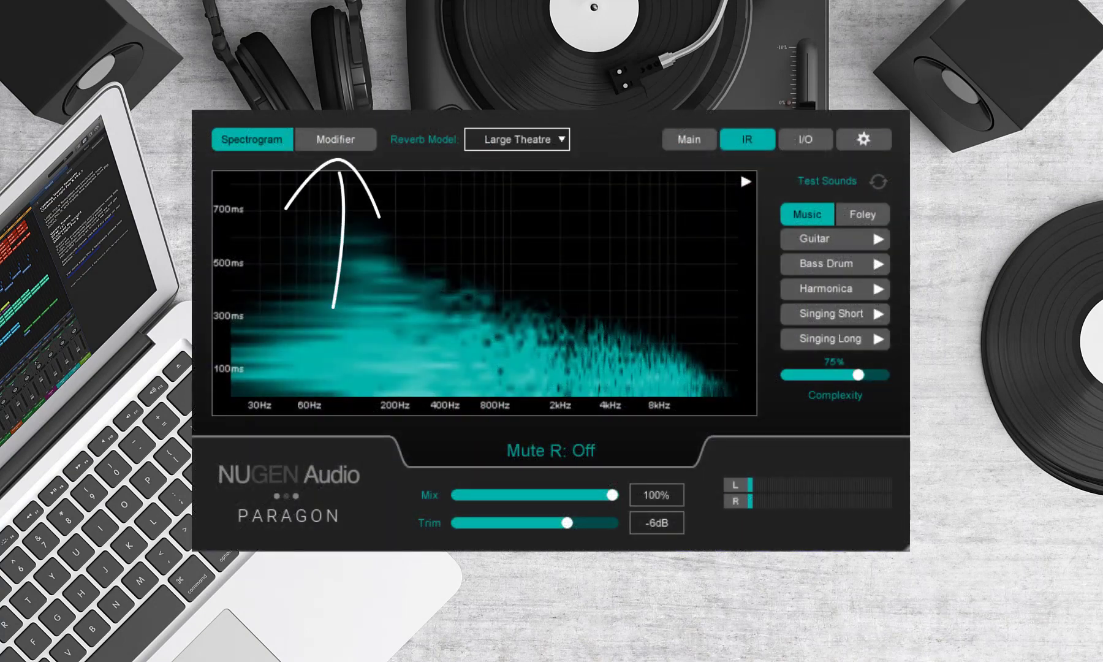
left_click(336, 139)
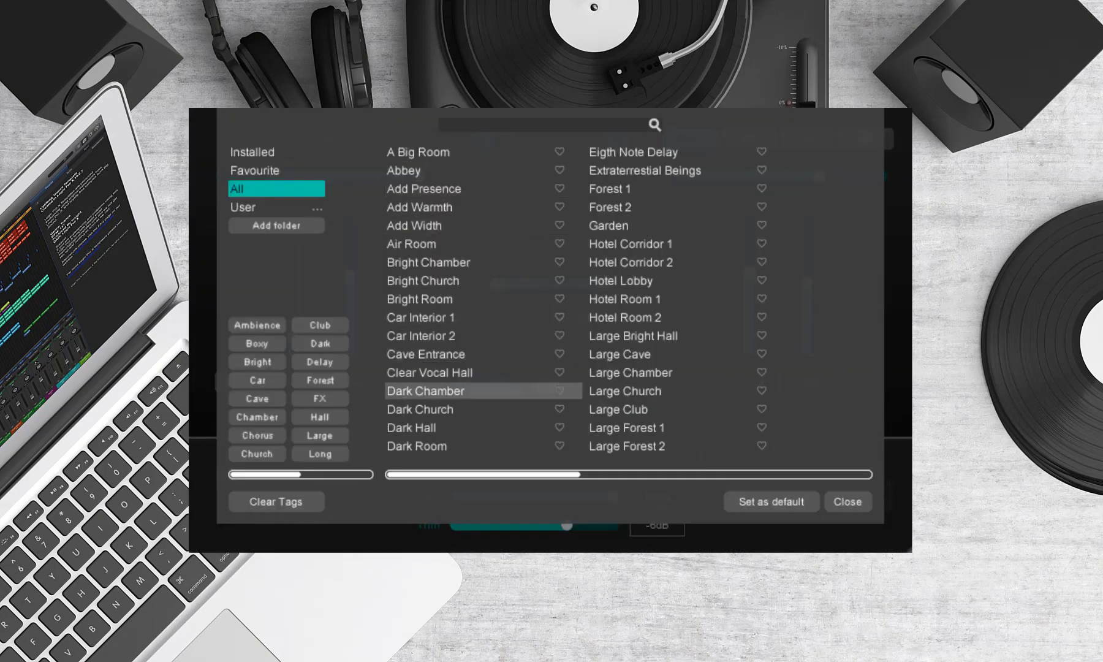
Load Dark Hall with pre-delay 1/16, decay x1.38, size x2.48, brightness 67%
left_click(410, 427)
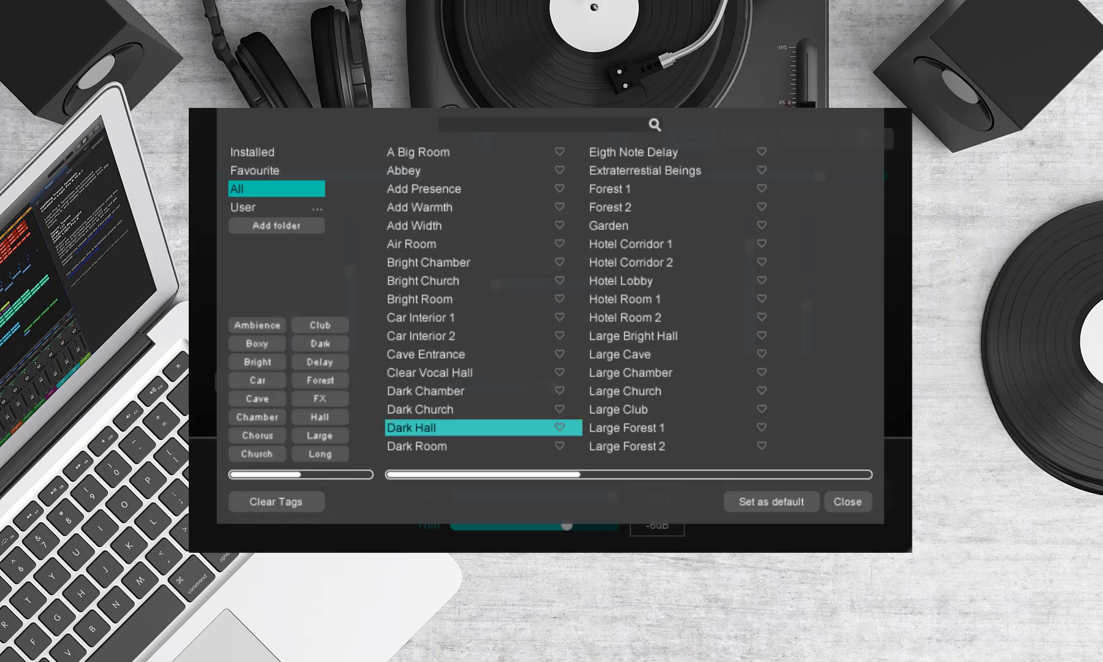
left_click(846, 501)
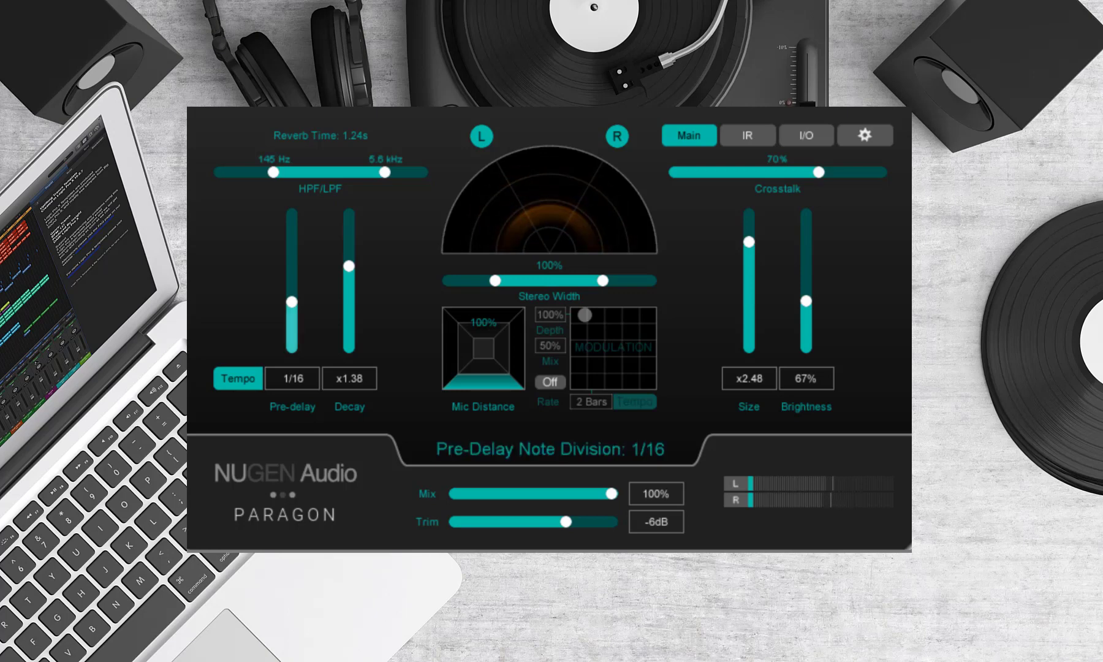
In the IR Modifier, add a 135 Hz -8 dB low shelf and a 1.8 kHz x0.28 decay bell
left_click(748, 134)
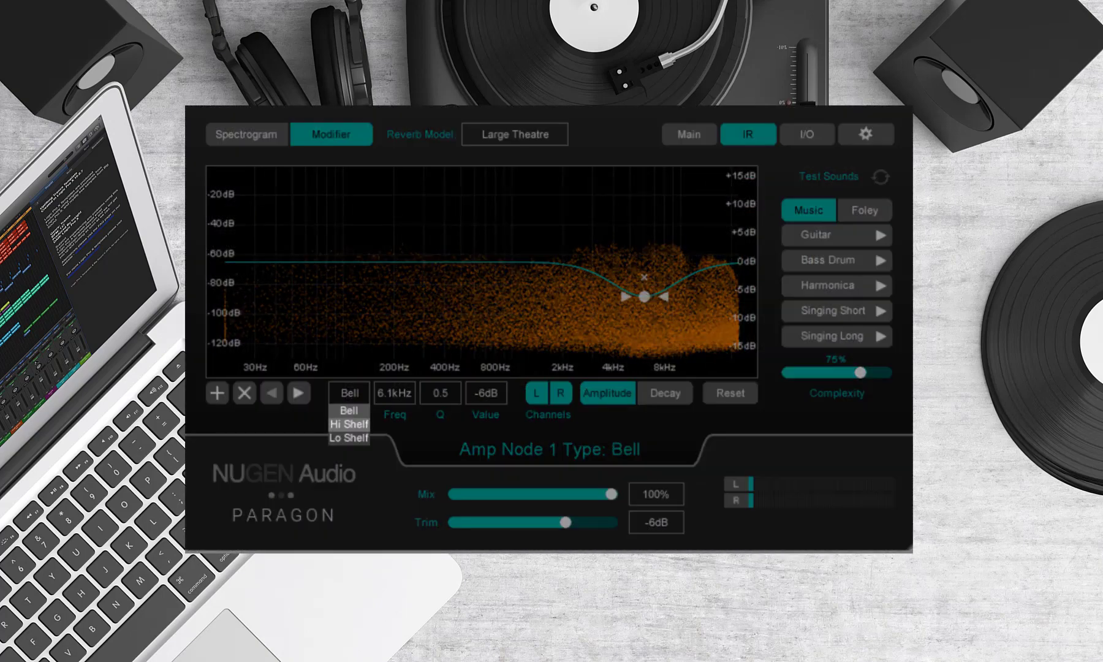
left_click(347, 437)
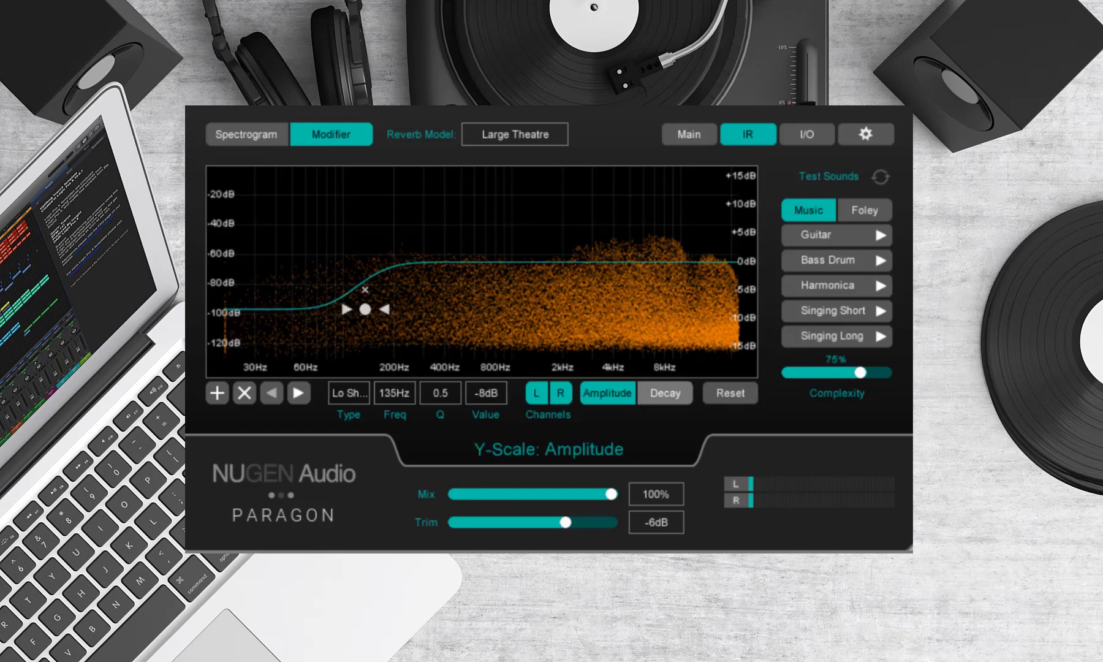
left_click(664, 392)
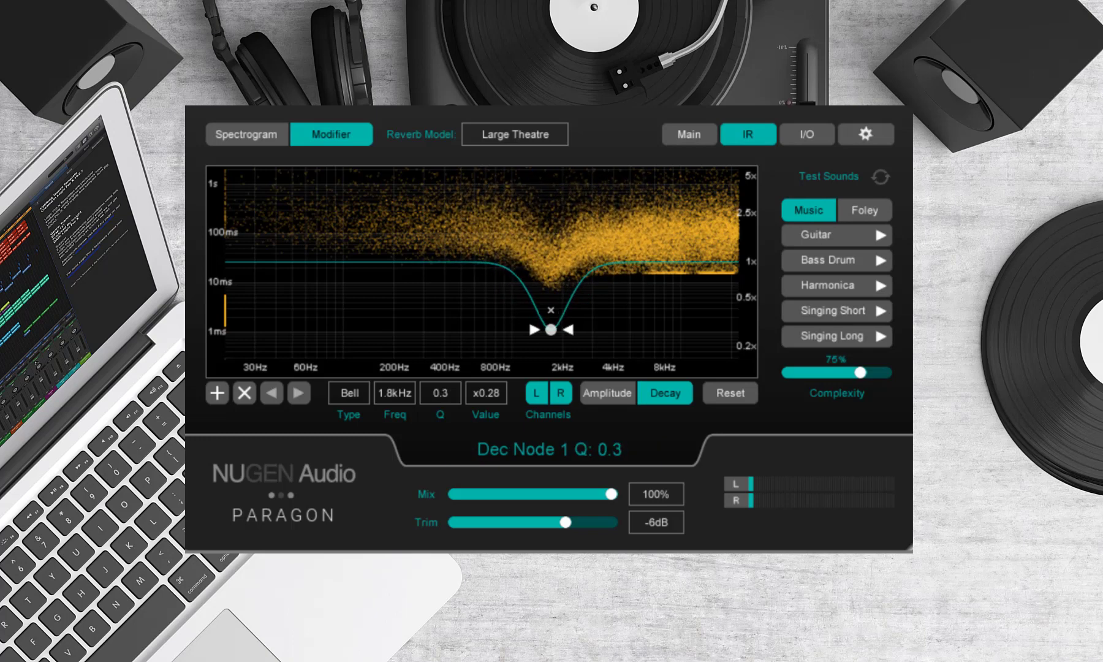
left_click(688, 134)
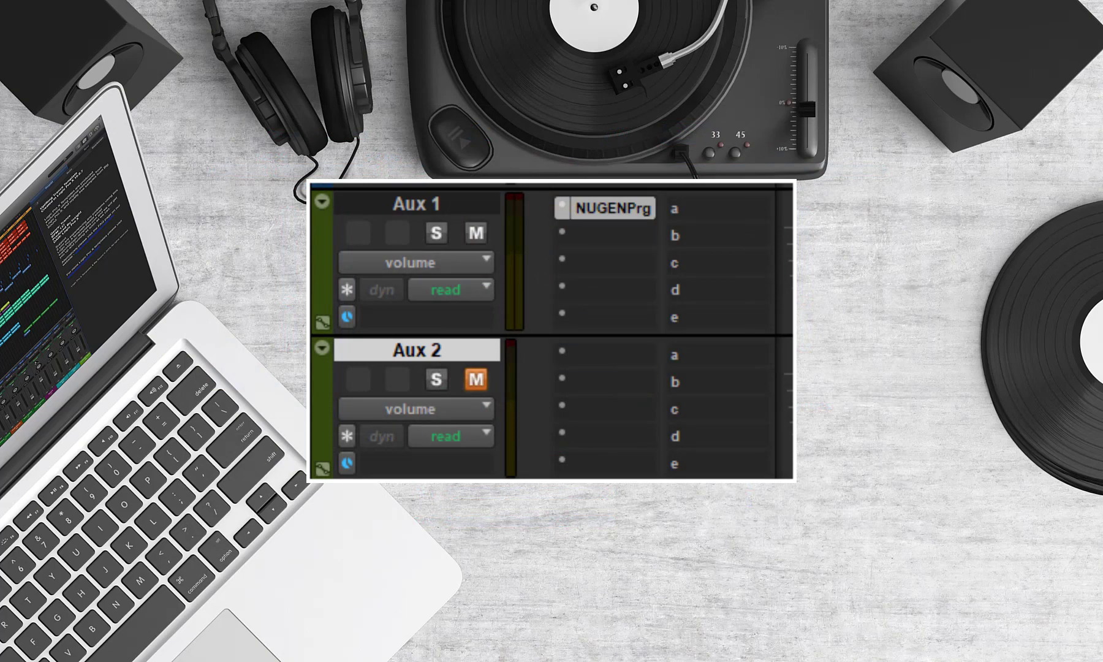
Copy the NUGENPrg insert from Aux 1 to Aux 2 and open its plugin window
left_click(610, 354)
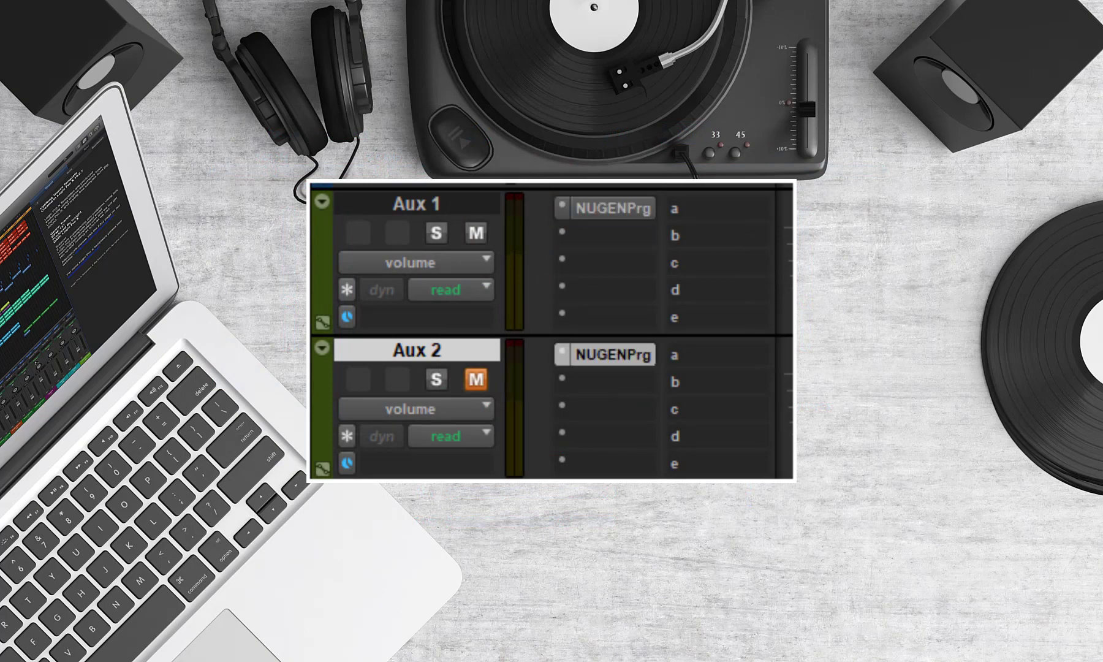
left_click(613, 208)
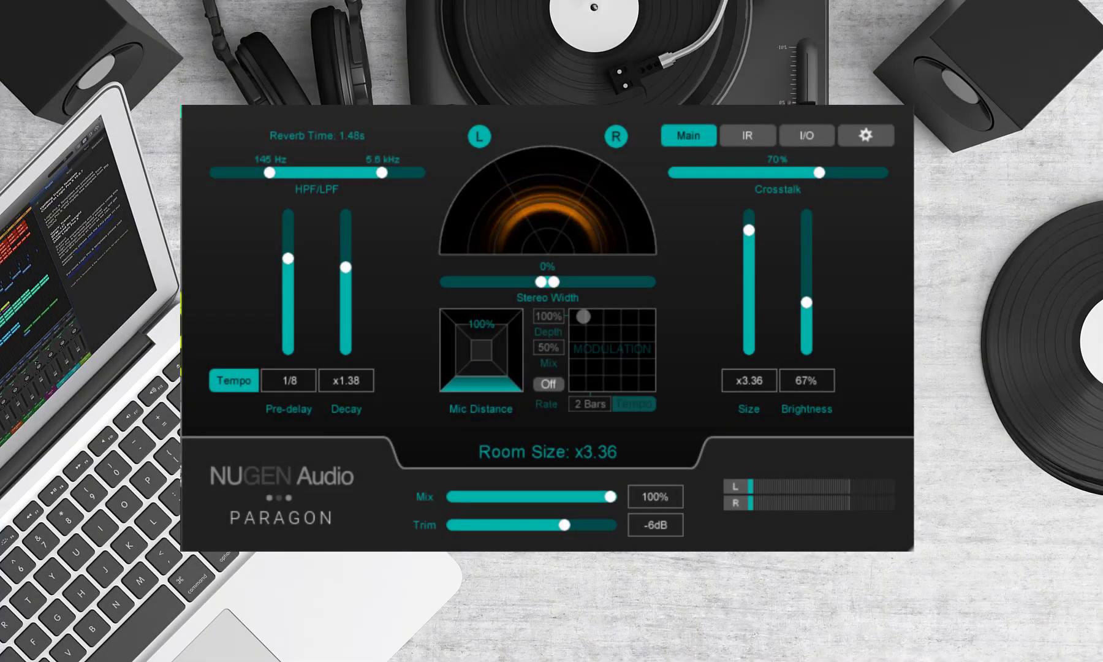
Give the Aux 2 reverb a 366 Hz, -15 dB low shelf in the IR Modifier
left_click(748, 135)
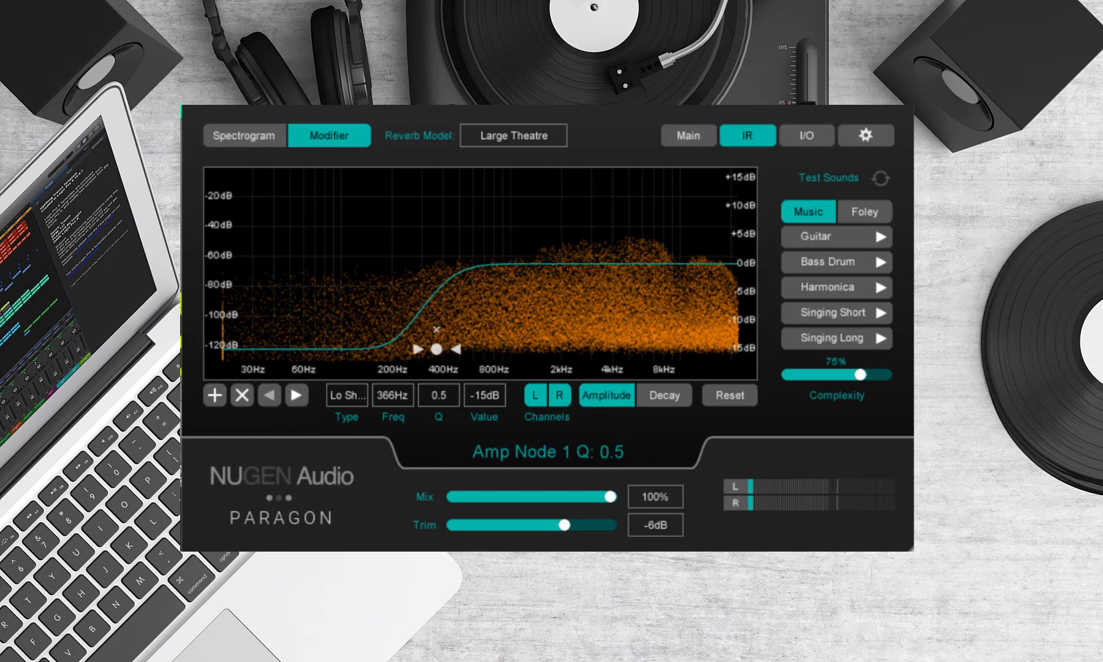
left_click(438, 395)
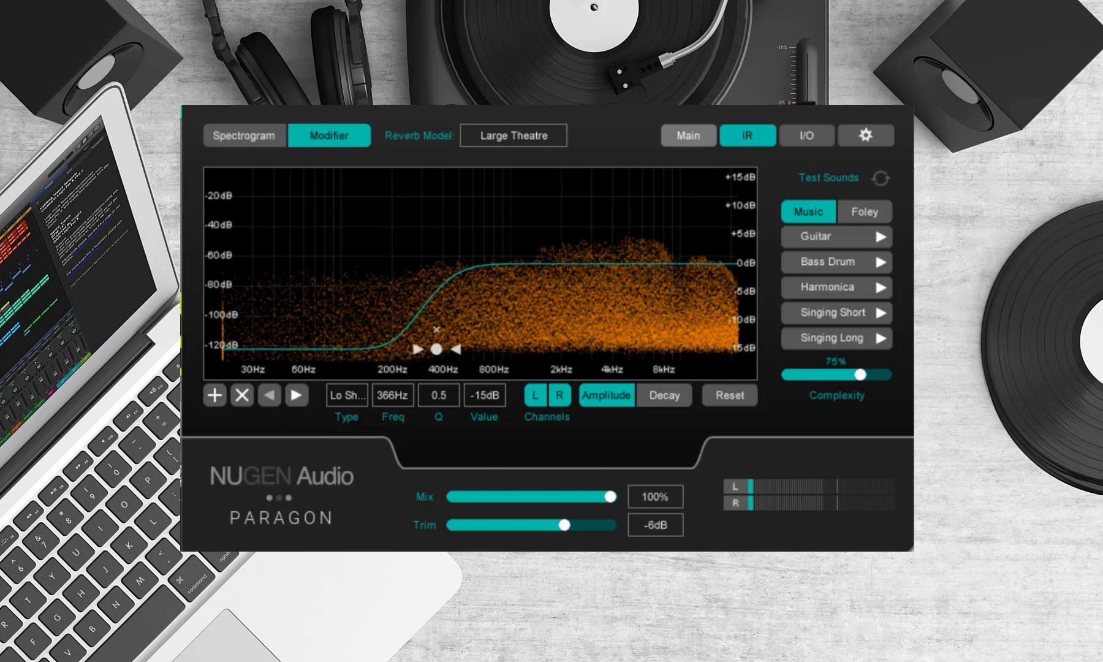
left_click(688, 135)
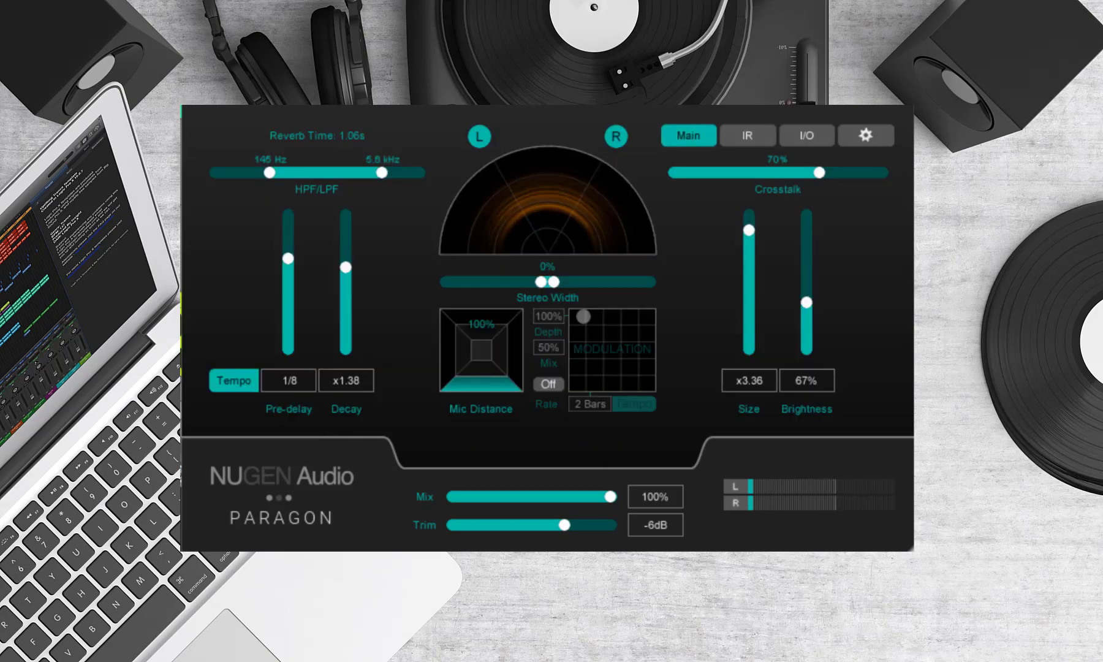